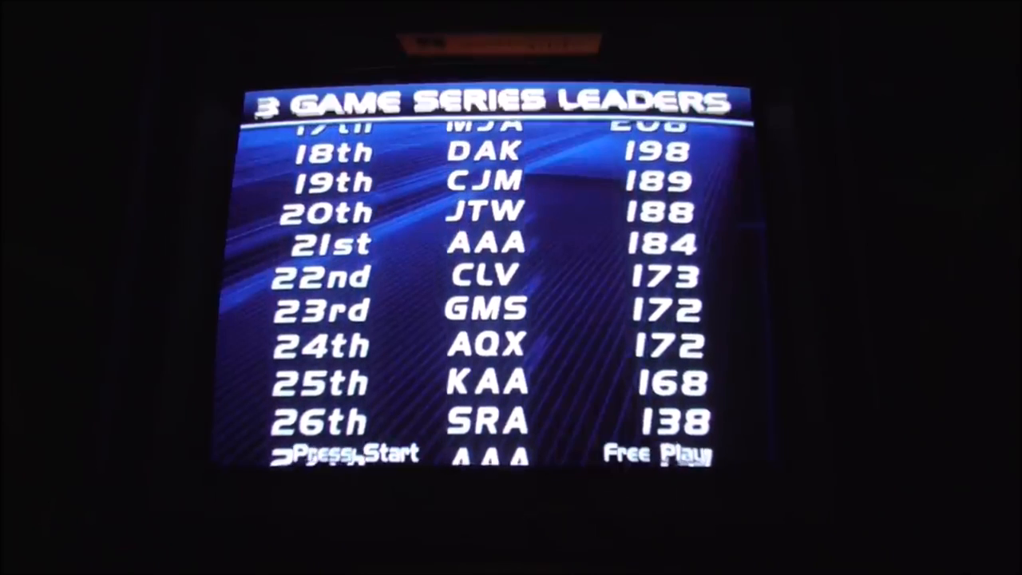
pyautogui.scroll(3)
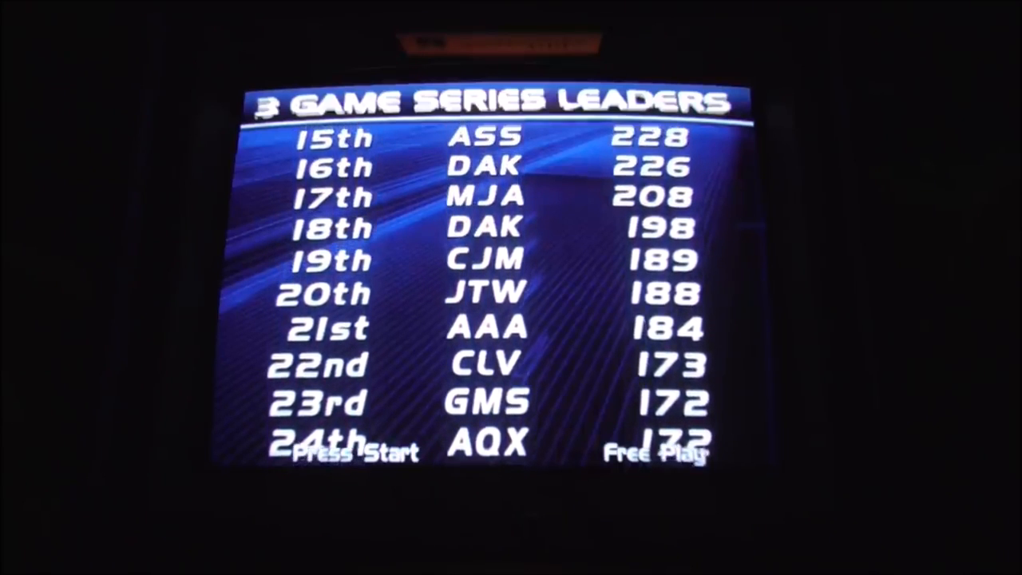